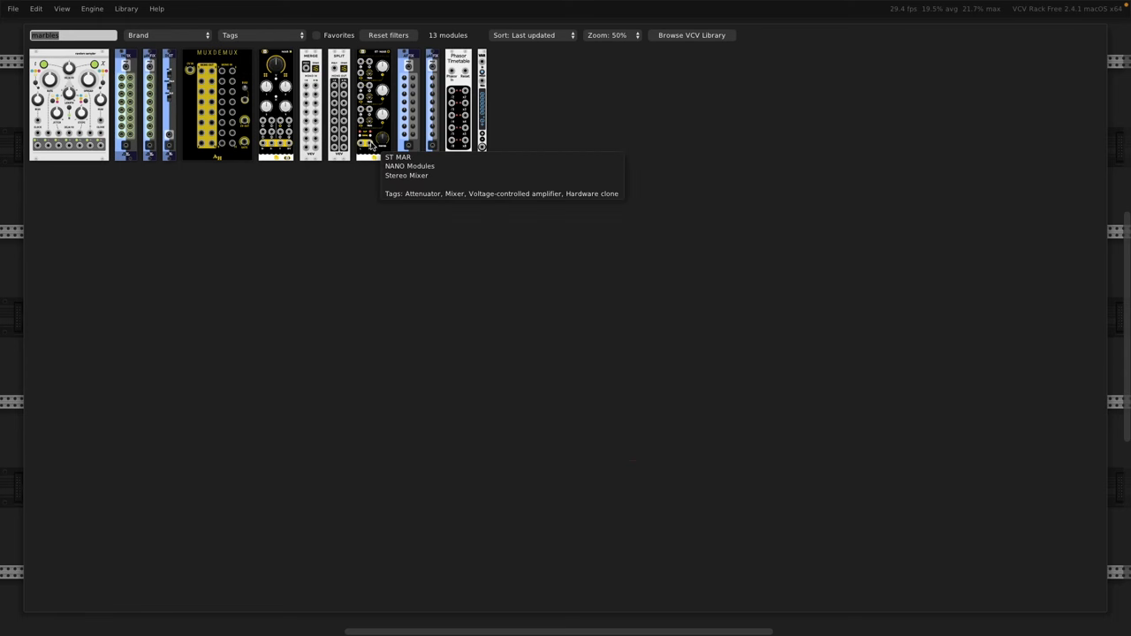
mouse_move(77, 94)
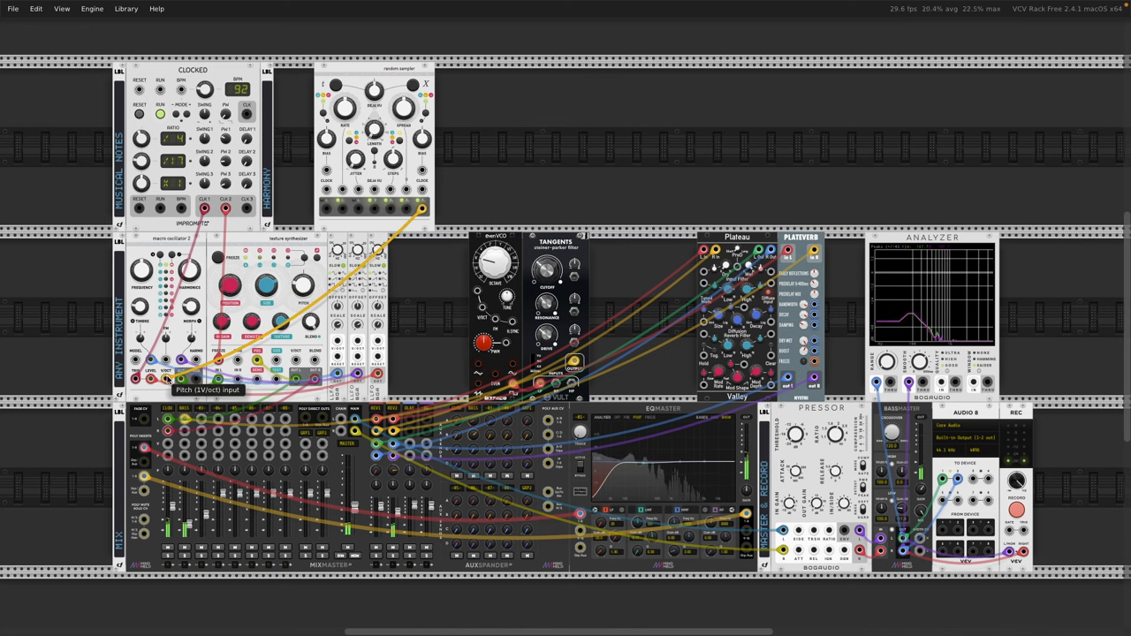
mouse_move(167, 379)
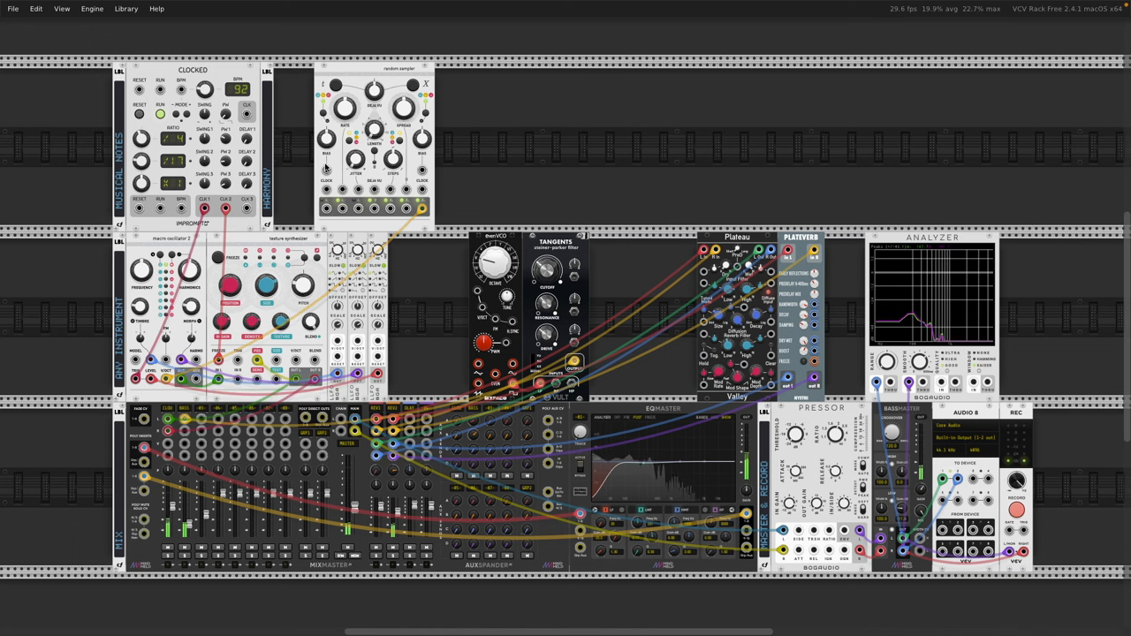
mouse_move(424, 137)
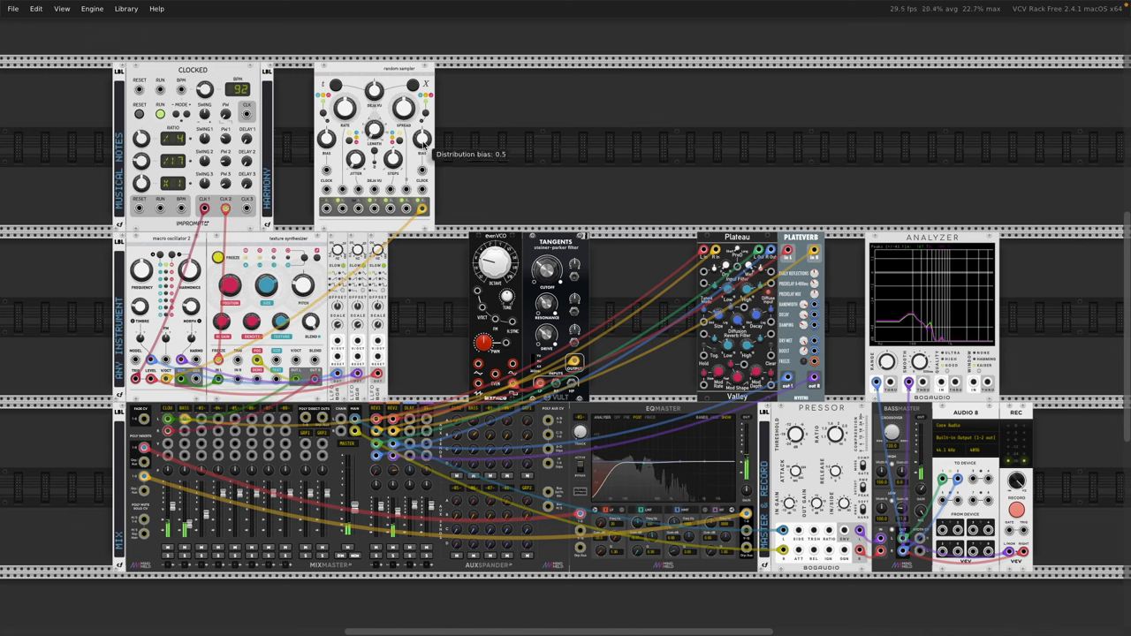
mouse_move(394, 168)
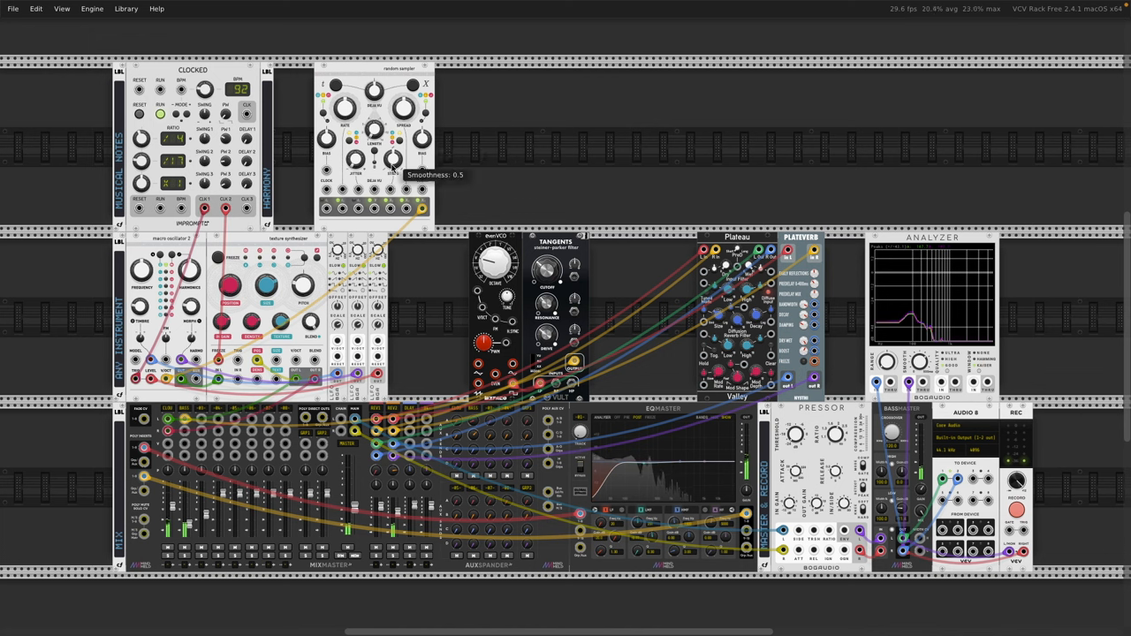
- Drag the random sampler's Smoothness knob up to about 0.8
left_click_drag(394, 159, 398, 151)
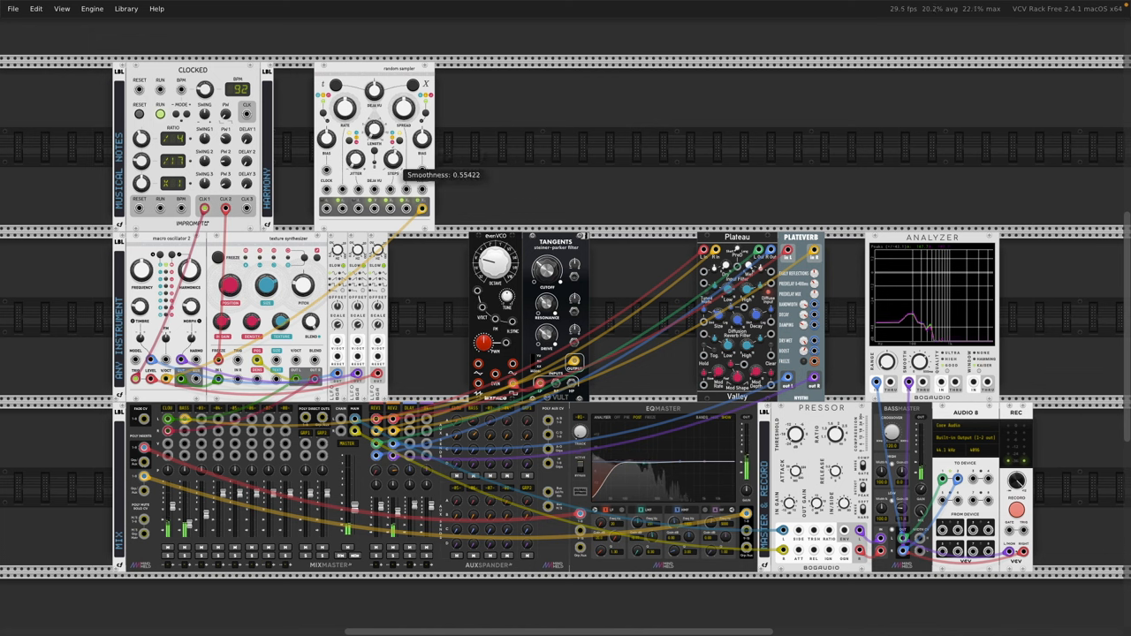
left_click_drag(395, 159, 395, 145)
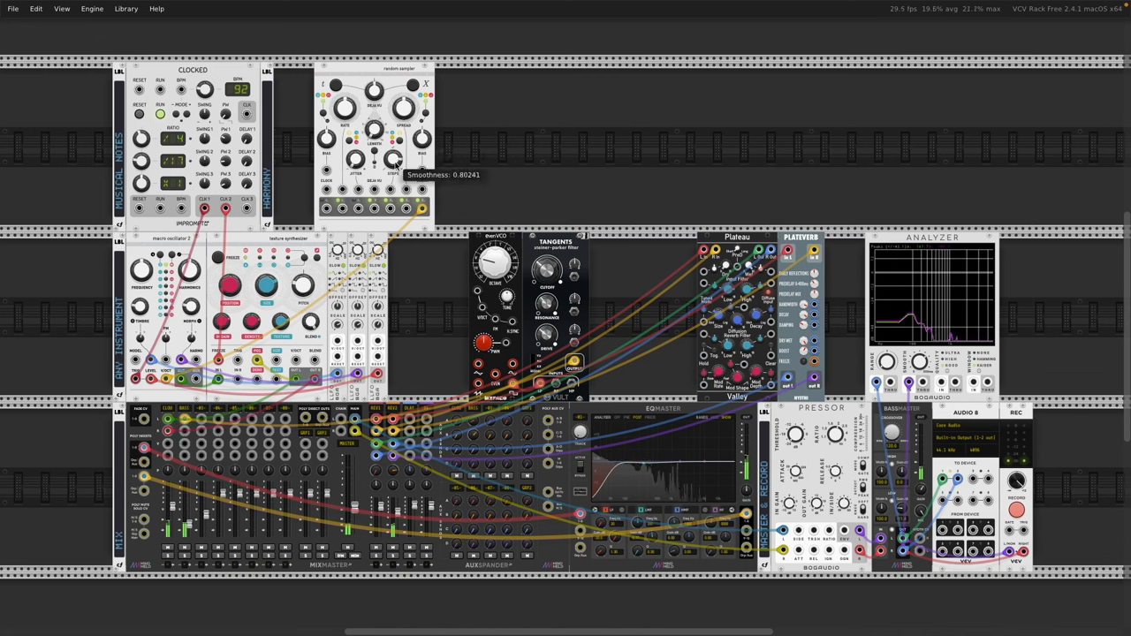
mouse_move(422, 140)
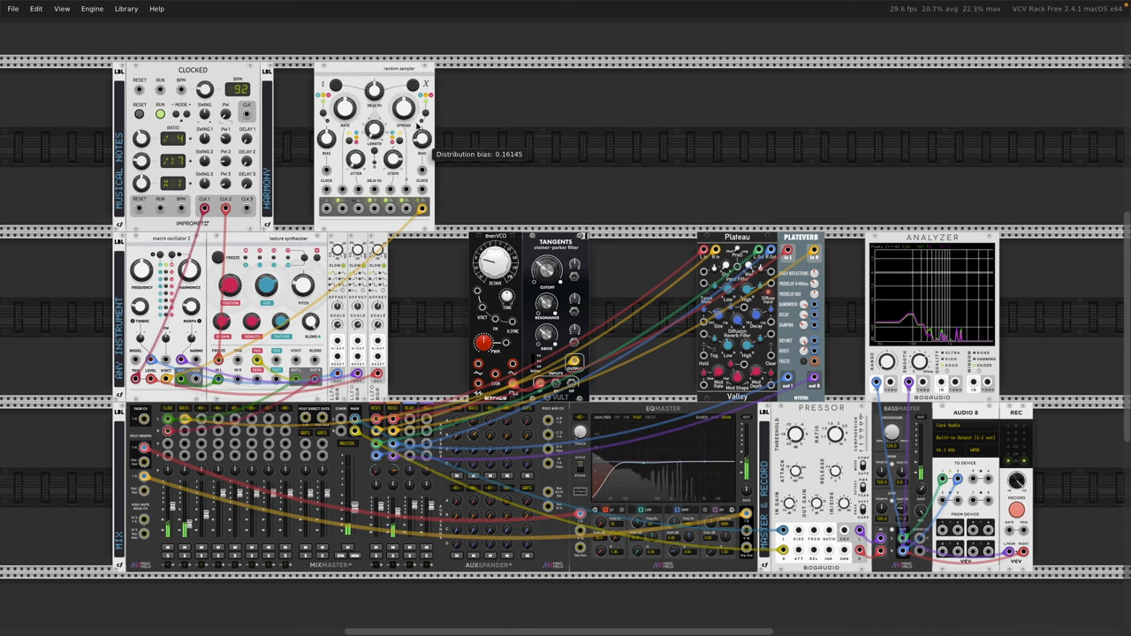
mouse_move(418, 127)
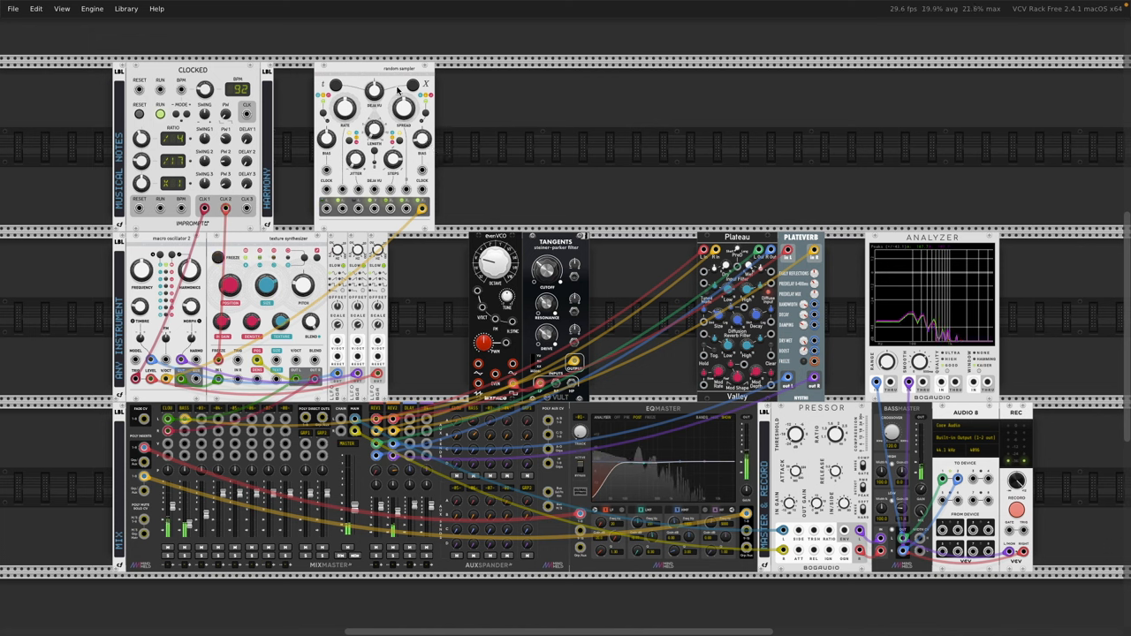
right_click(398, 91)
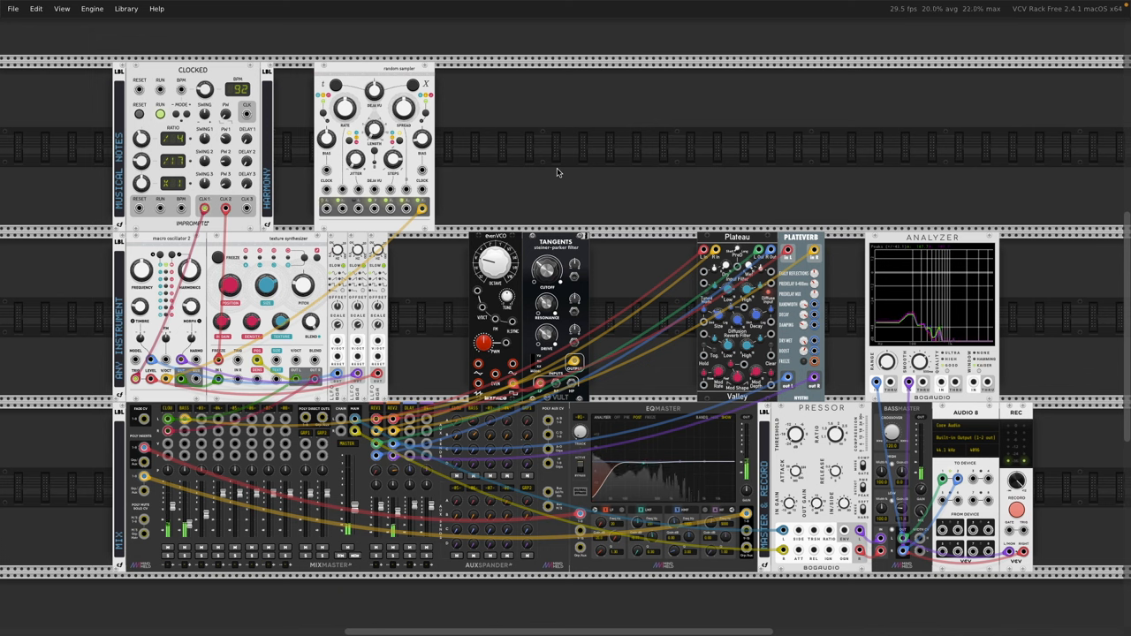
mouse_move(301, 245)
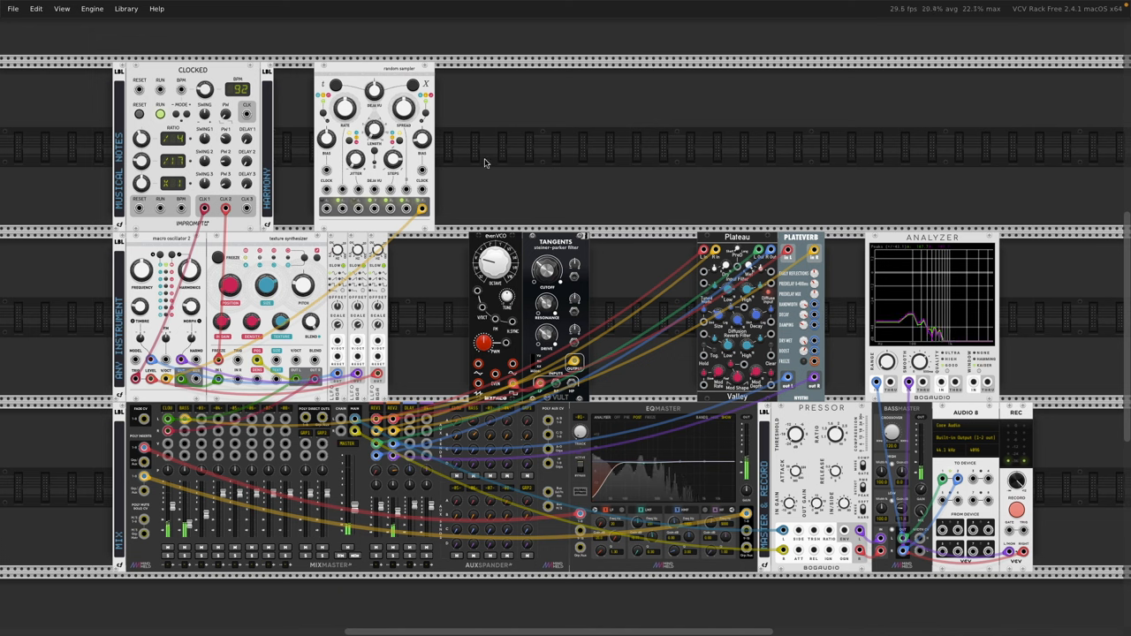
mouse_move(504, 177)
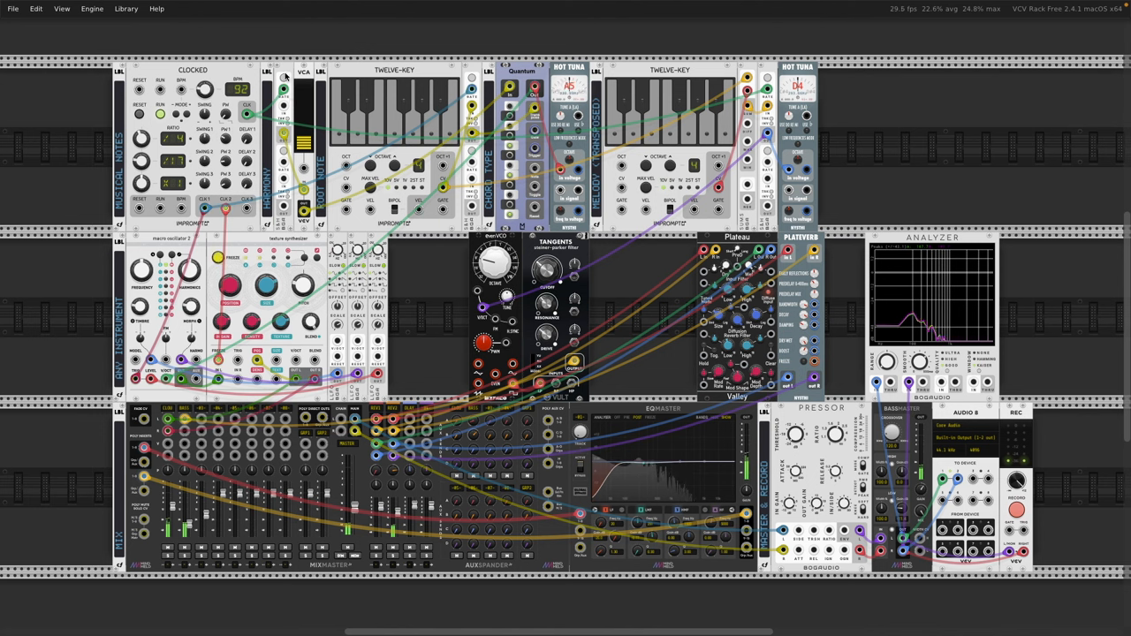
- Open the module browser in the top row to insert harmony modules
right_click(309, 80)
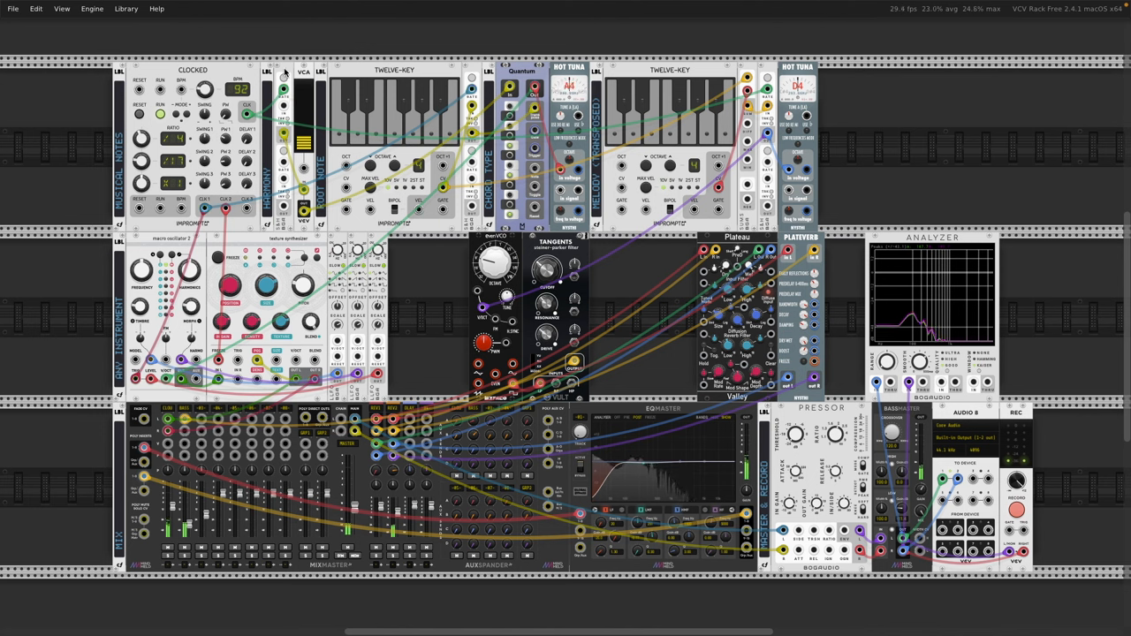
mouse_move(285, 115)
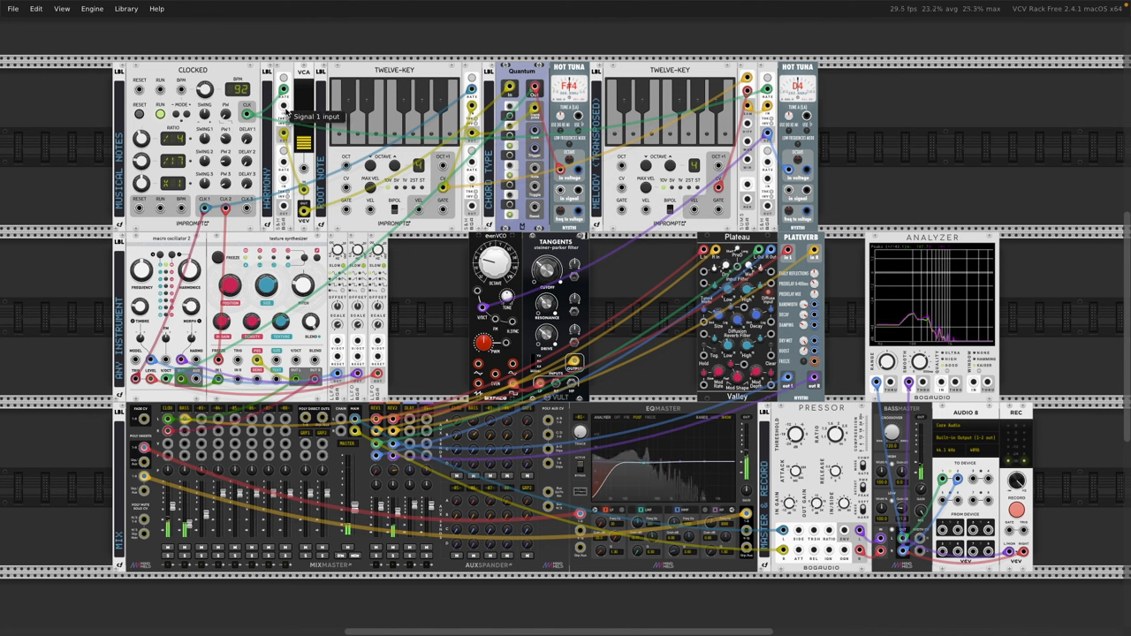
mouse_move(283, 137)
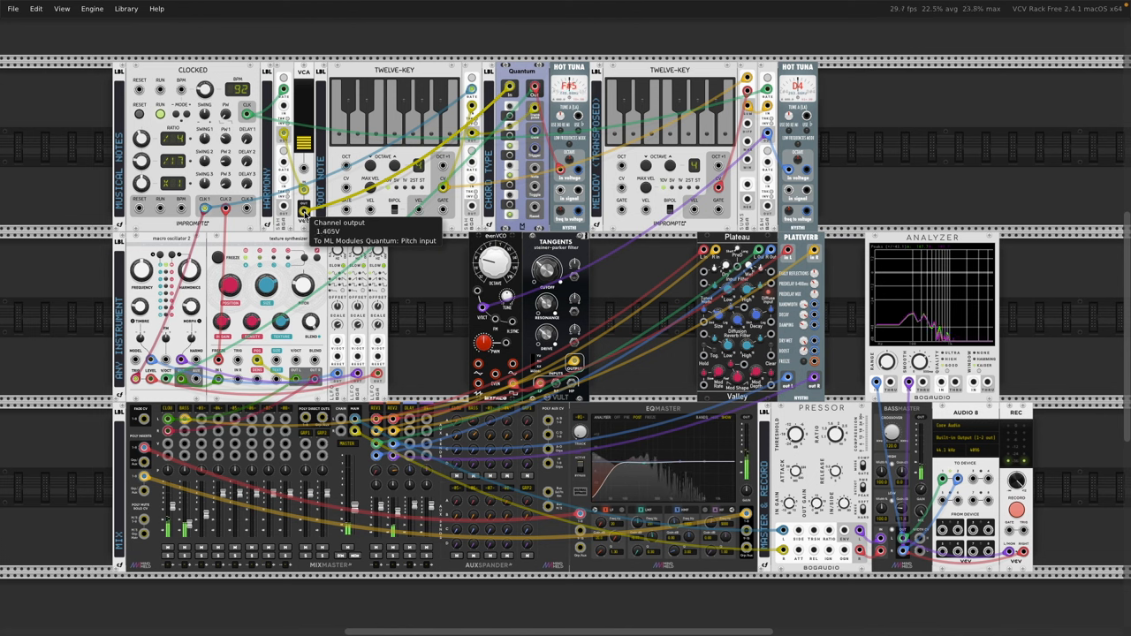
mouse_move(339, 177)
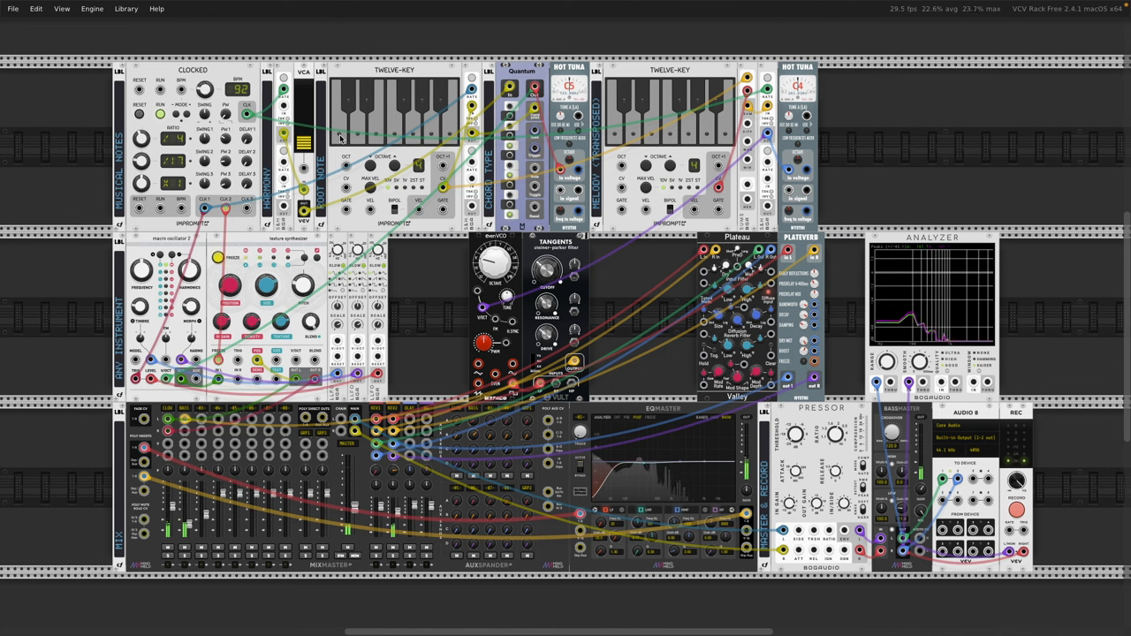
mouse_move(410, 113)
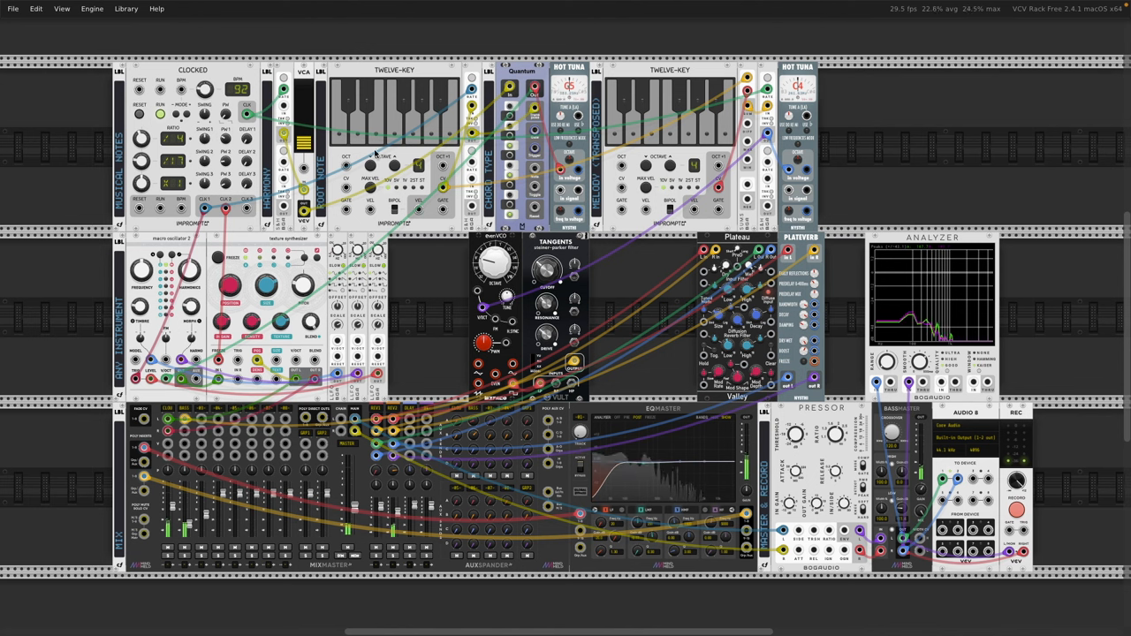
mouse_move(358, 137)
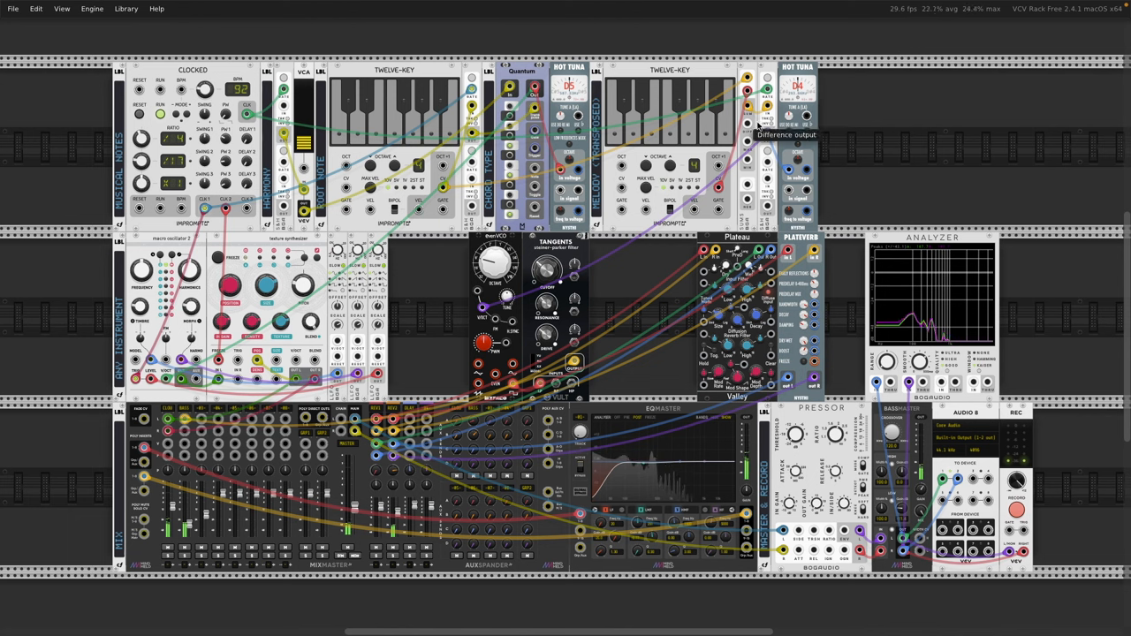
mouse_move(760, 106)
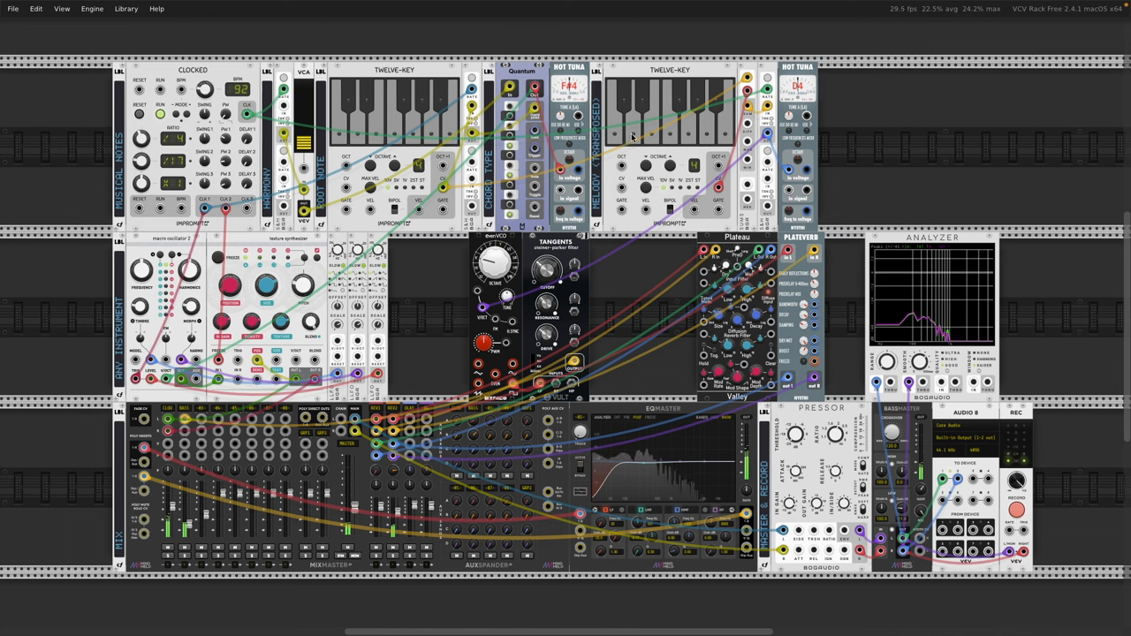
mouse_move(747, 80)
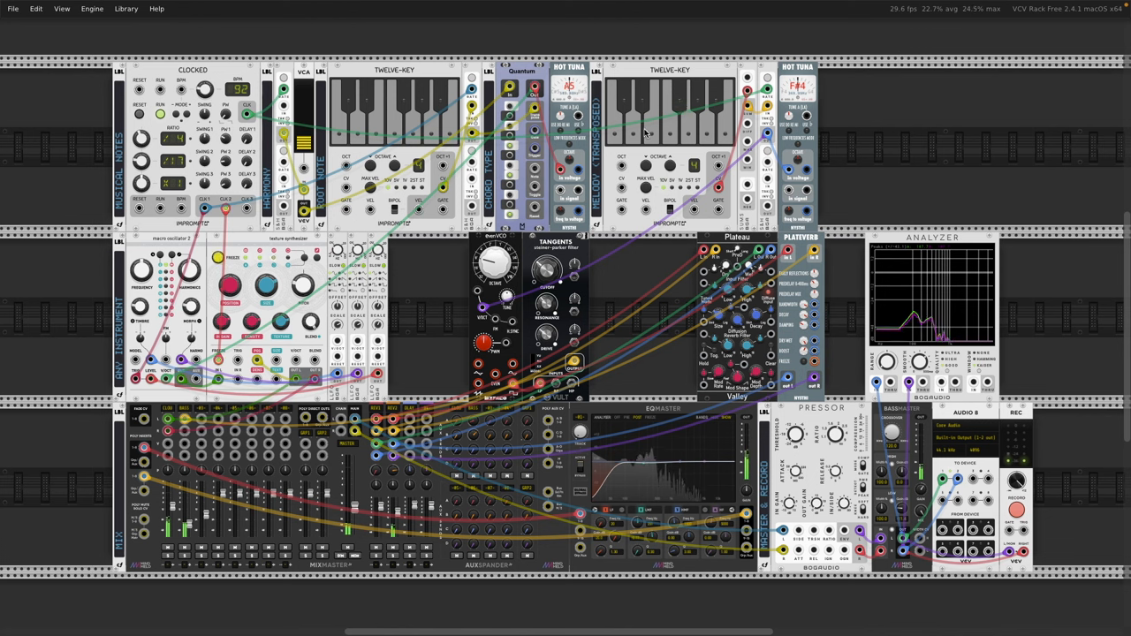
mouse_move(635, 139)
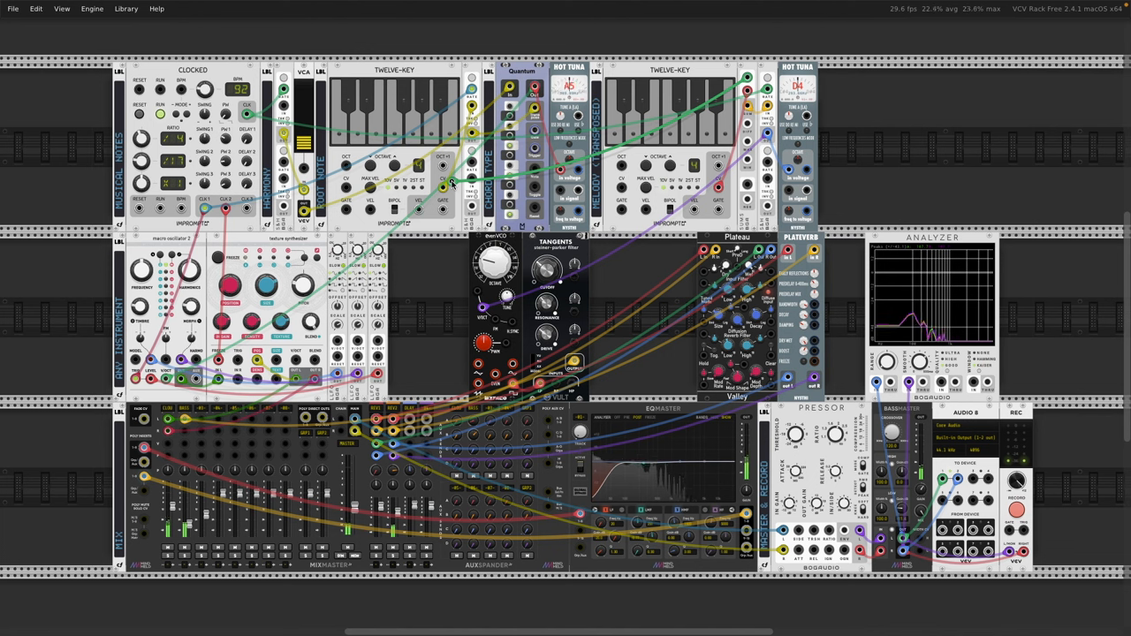
mouse_move(446, 188)
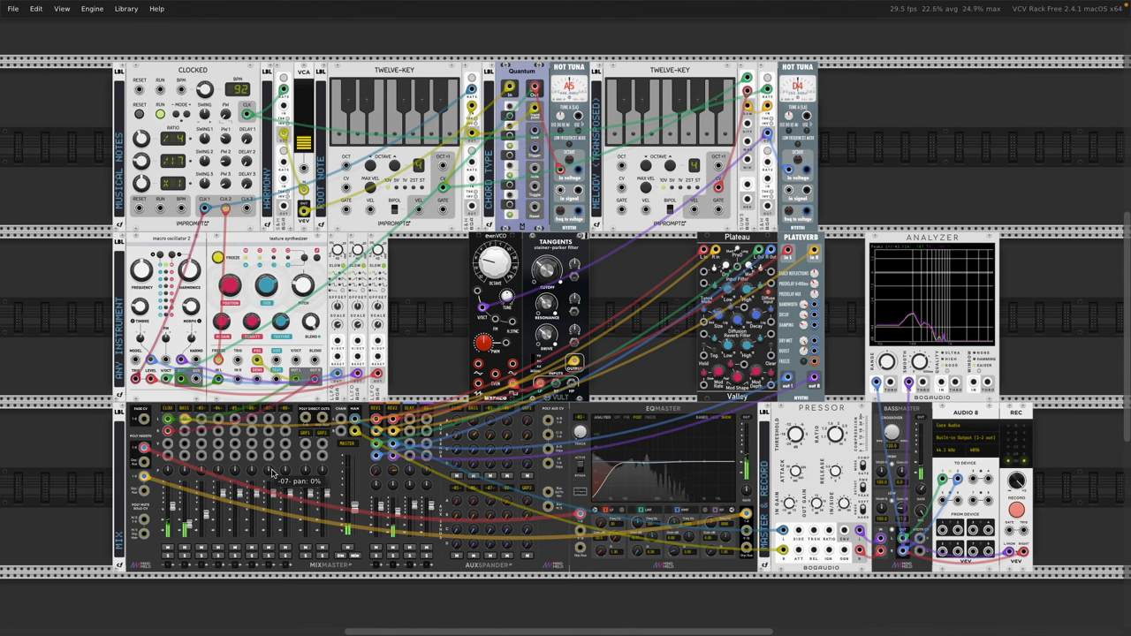
left_click_drag(184, 526, 184, 530)
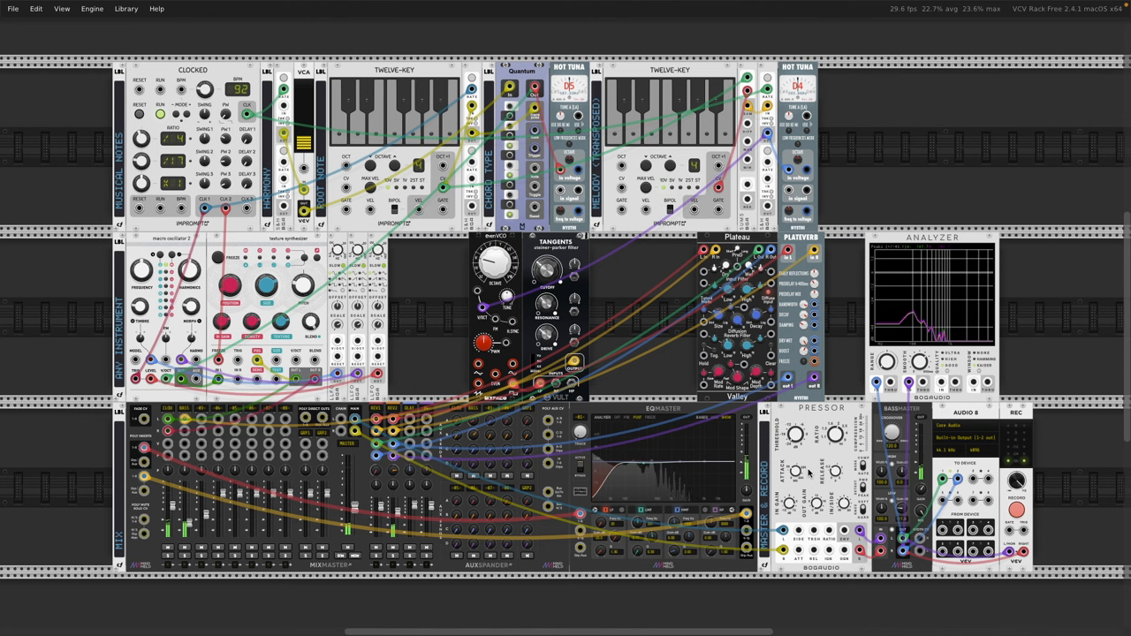
mouse_move(796, 433)
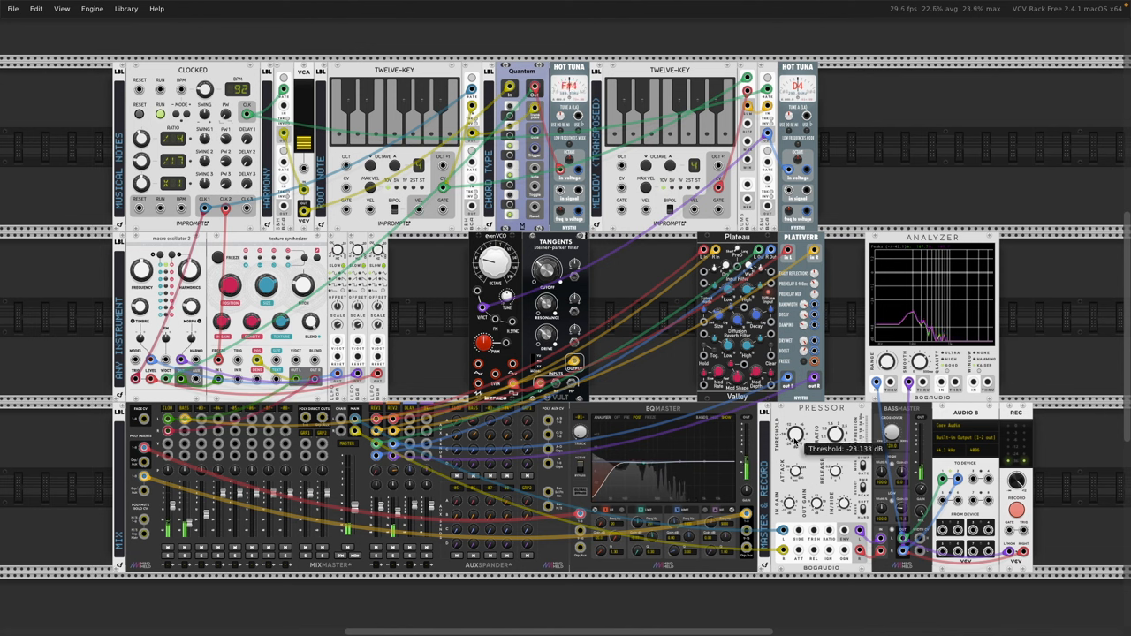